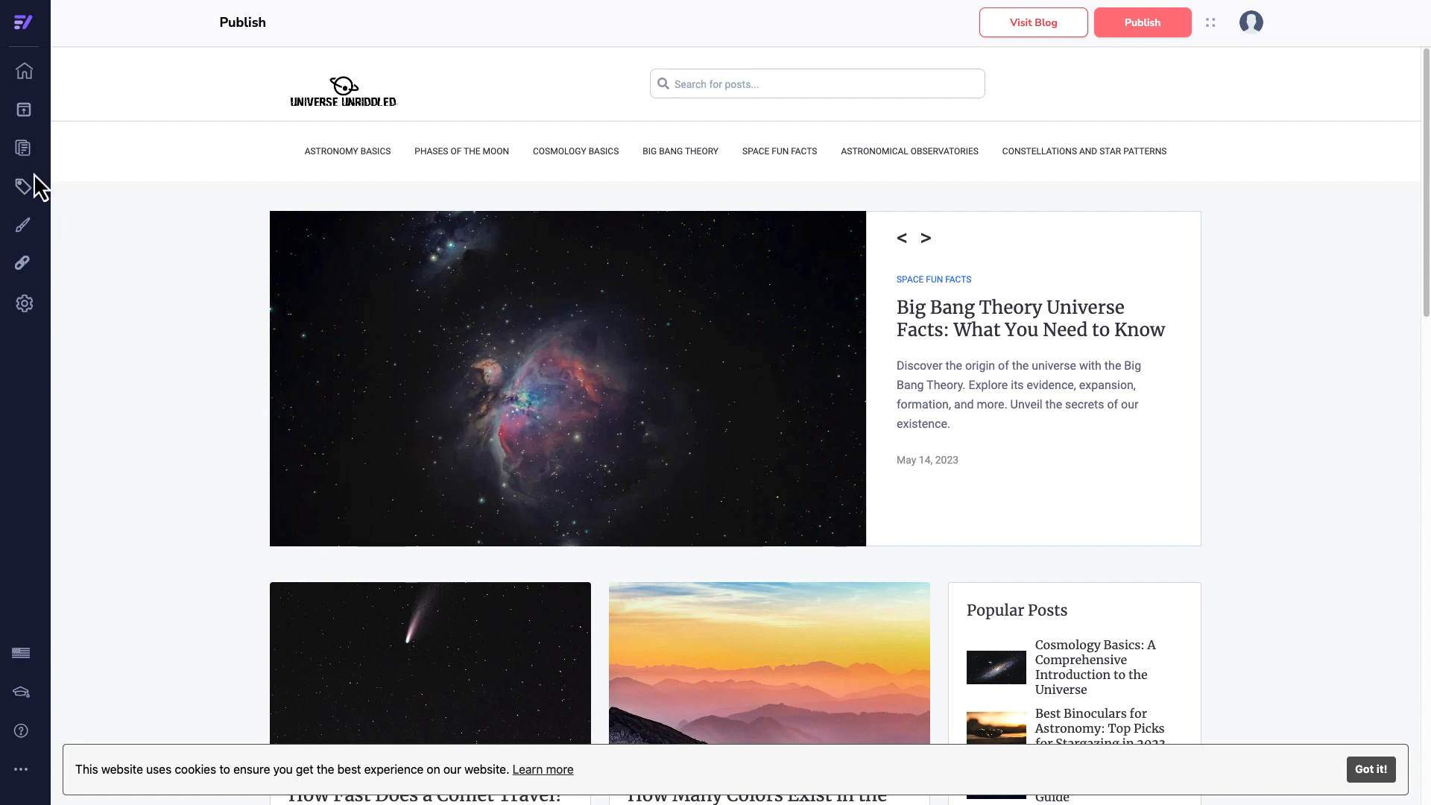
mouse_move(23, 148)
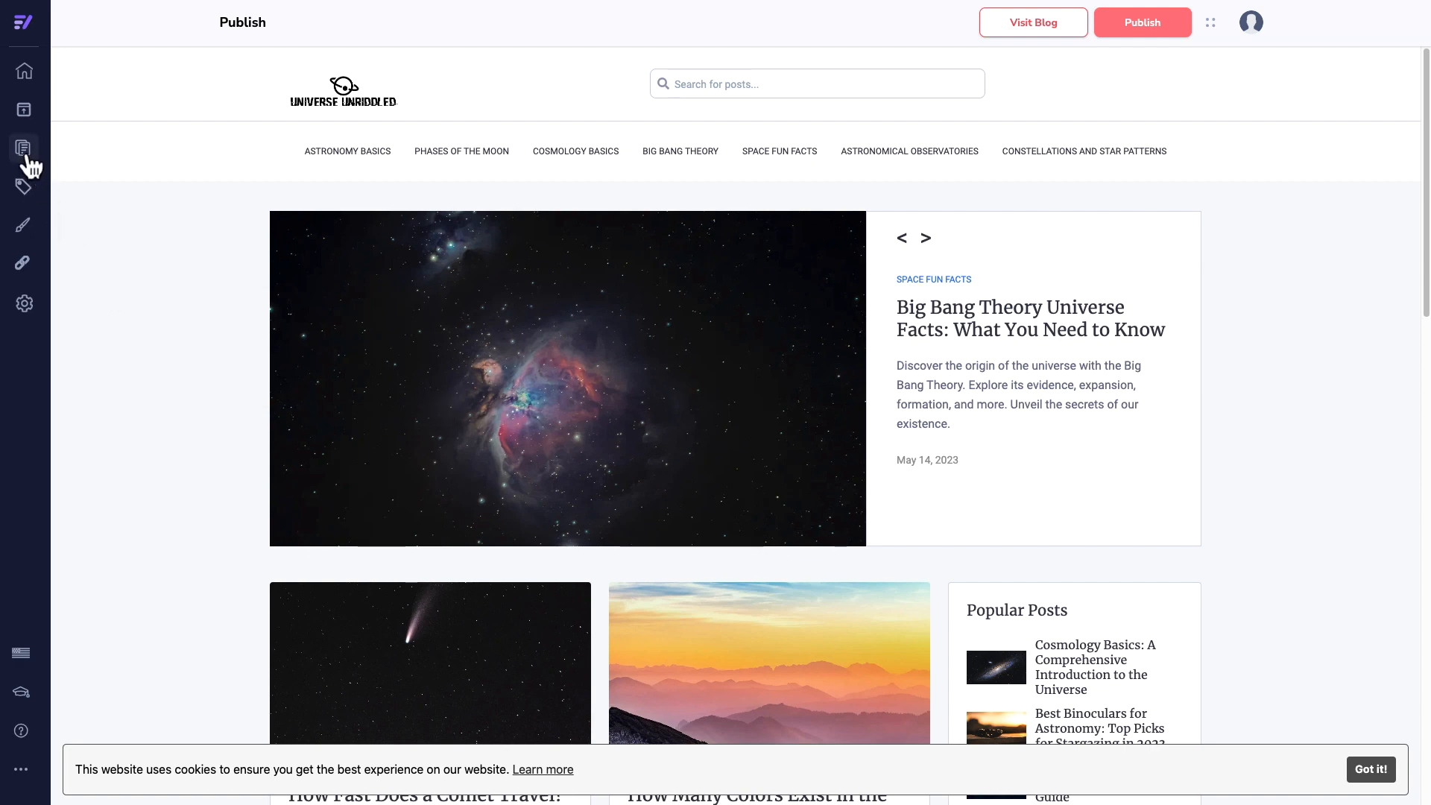
Leave the GrooveBlog publish preview and open the blog posts grid
left_click(24, 150)
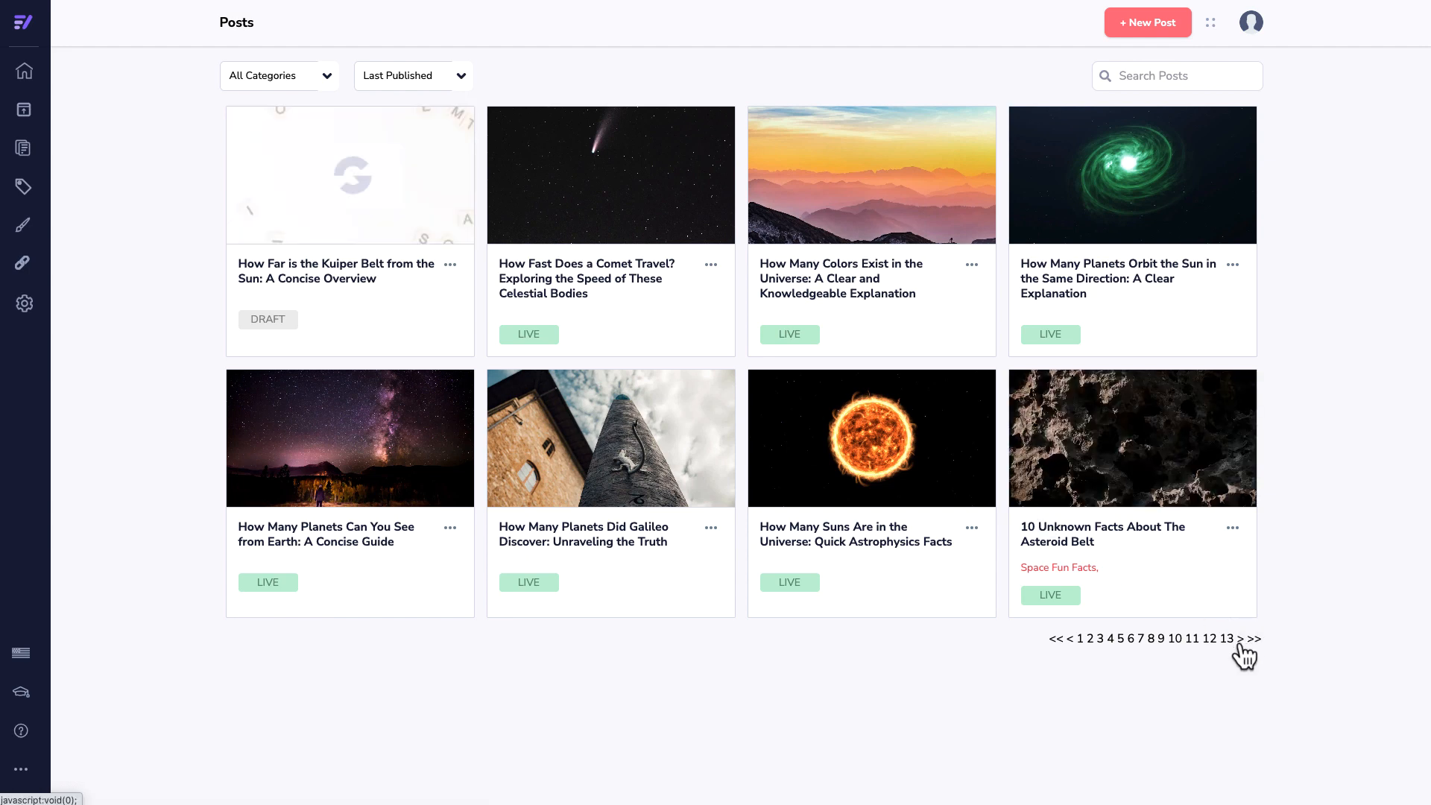
left_click(1239, 638)
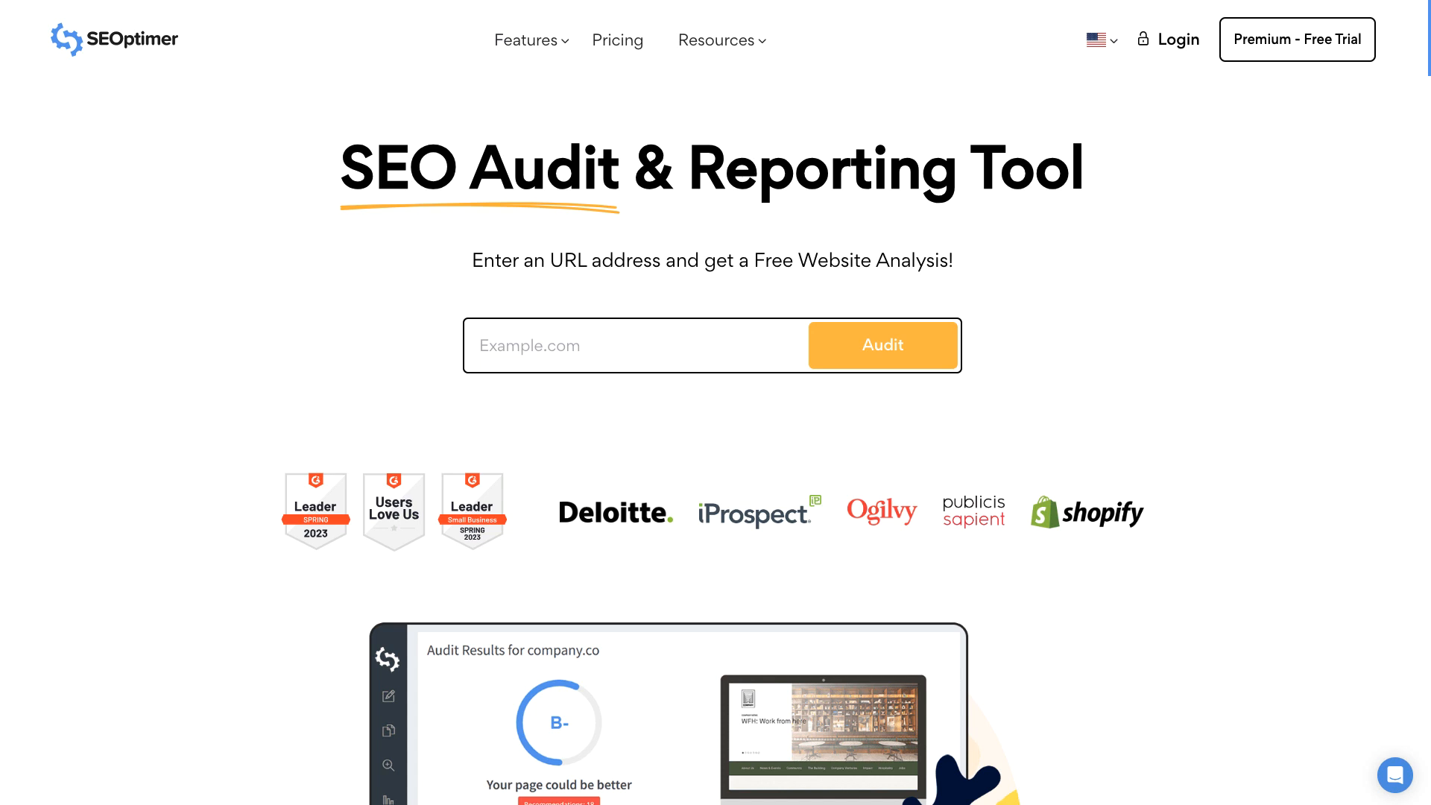
scroll("down", 3)
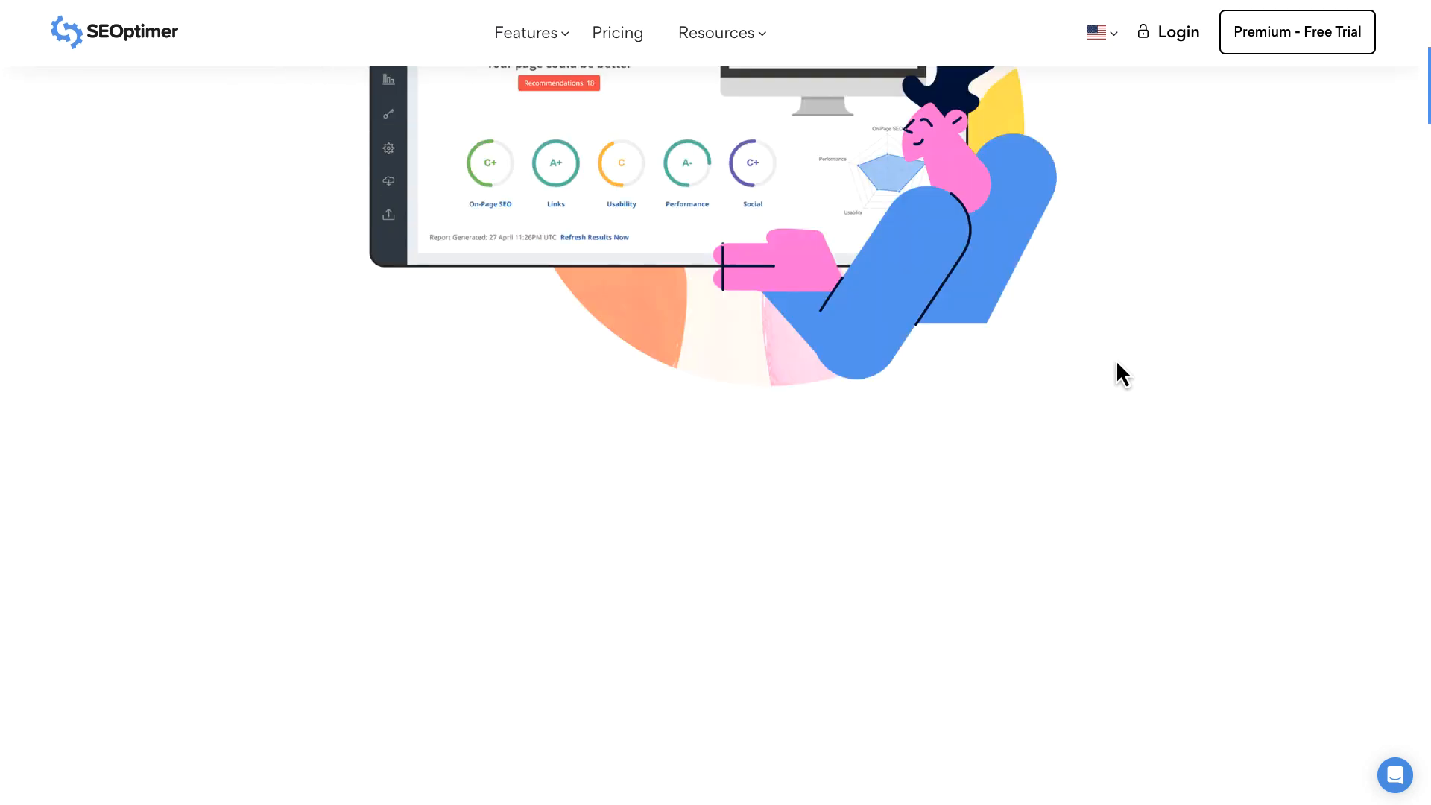
scroll("down", 3)
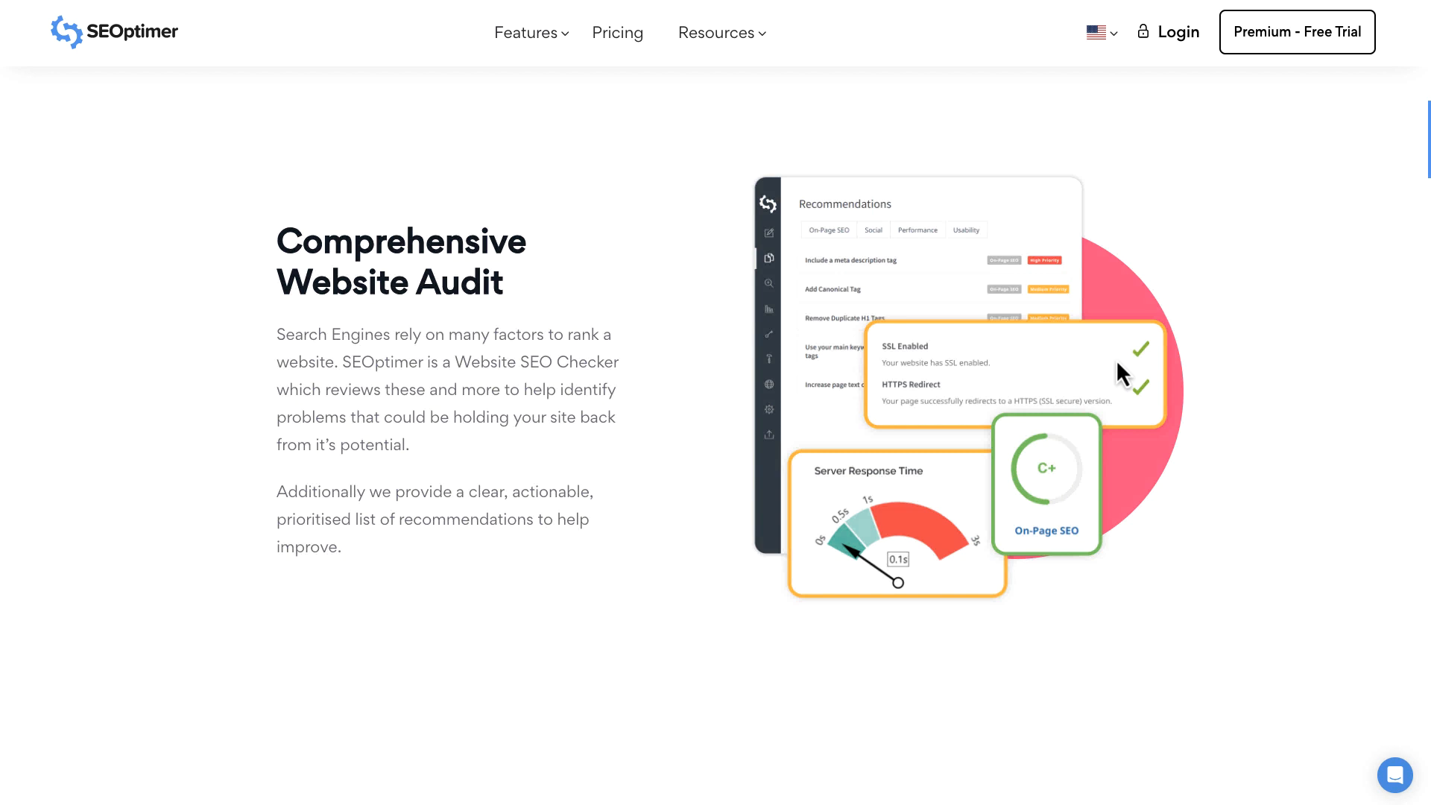
scroll("down", 3)
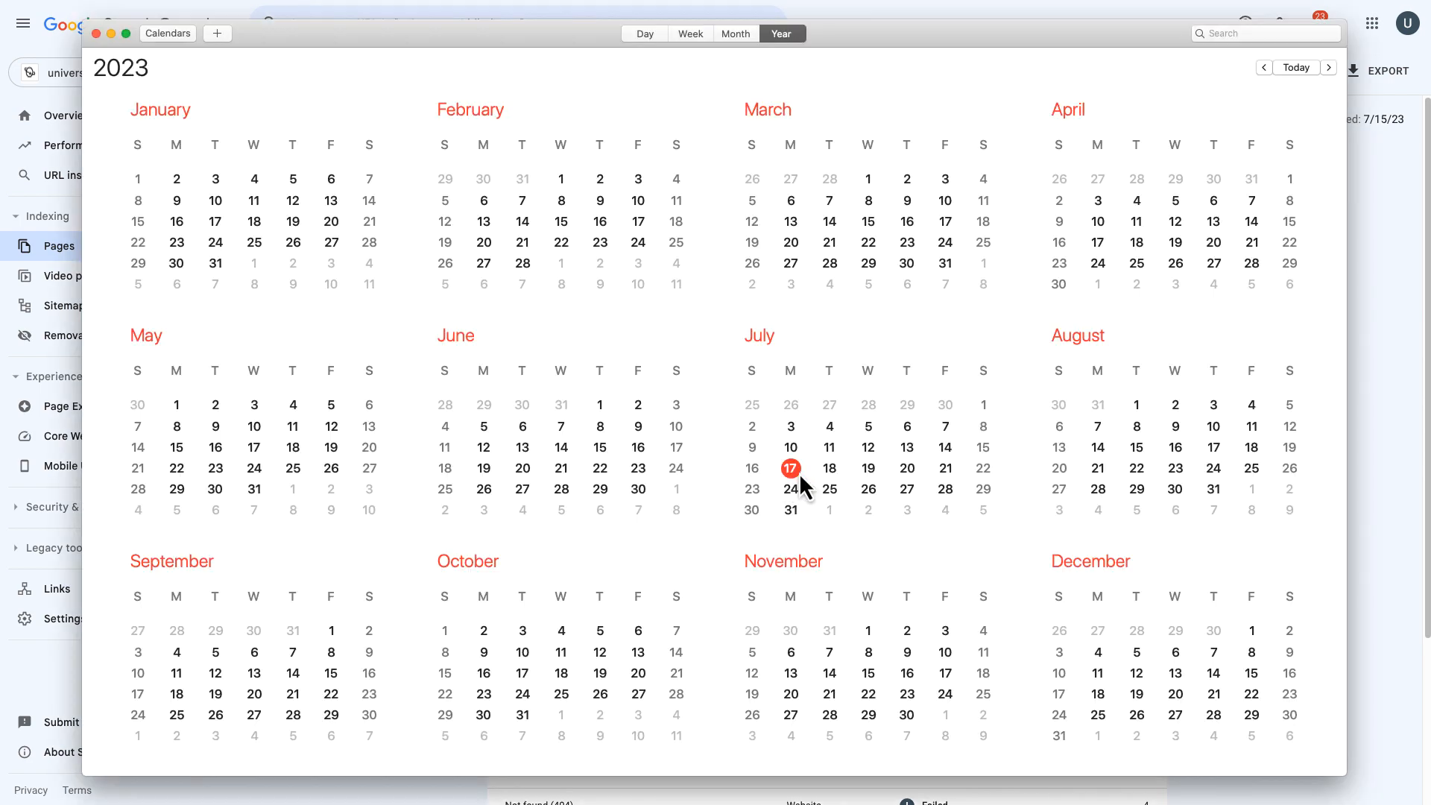
mouse_move(841, 456)
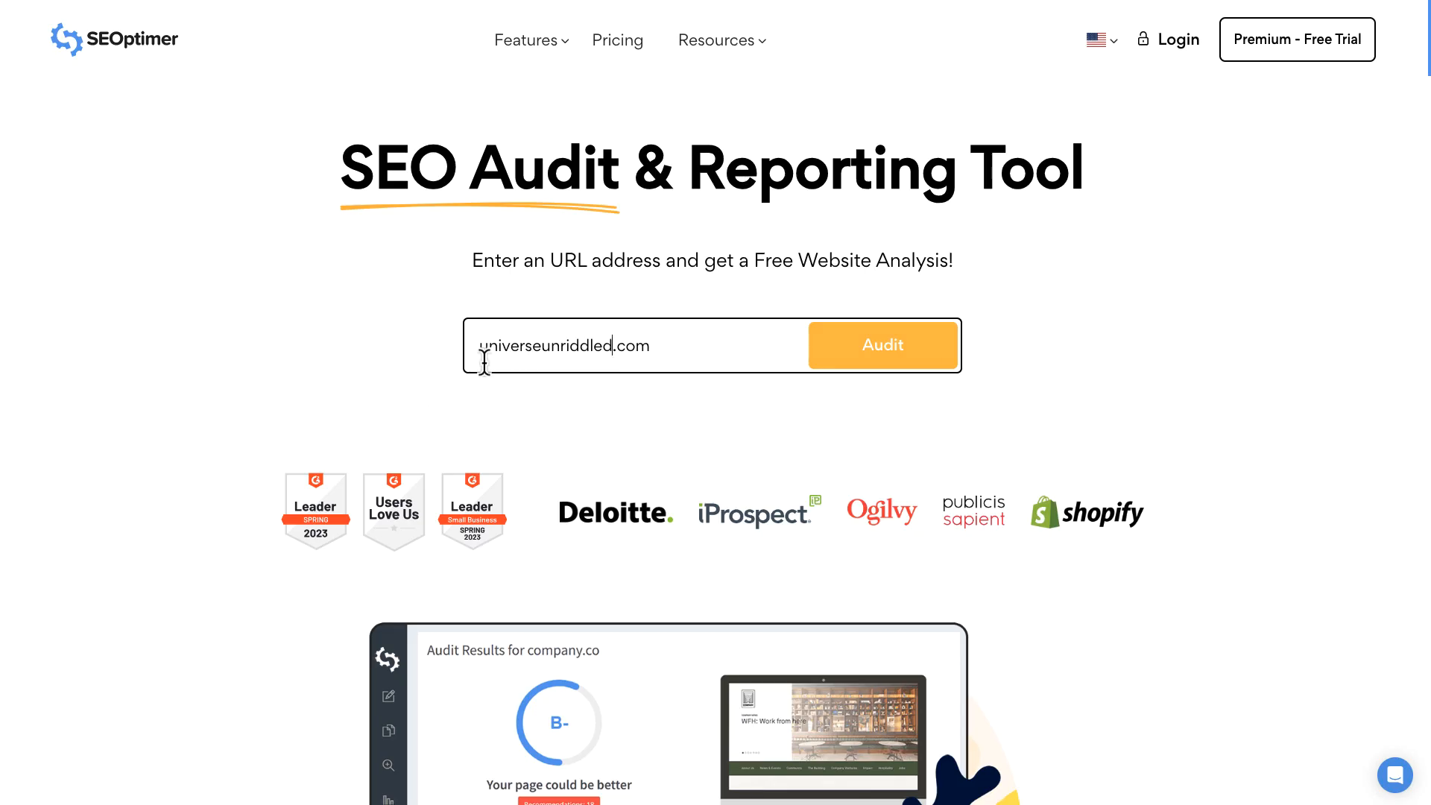
mouse_move(898, 365)
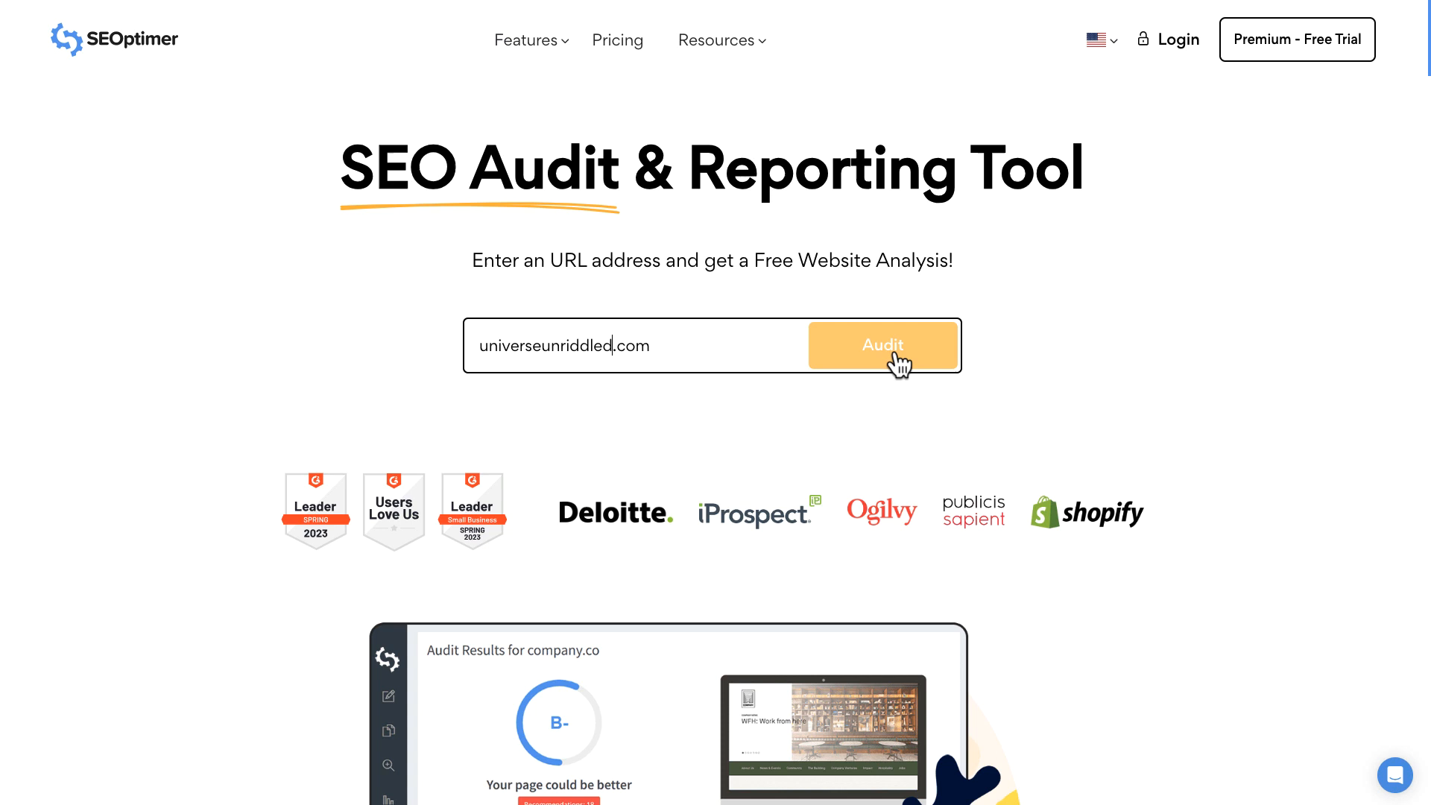
Run the SEOptimer audit for universeunriddled.com, showing a C- grade and 22 recommendations
left_click(882, 345)
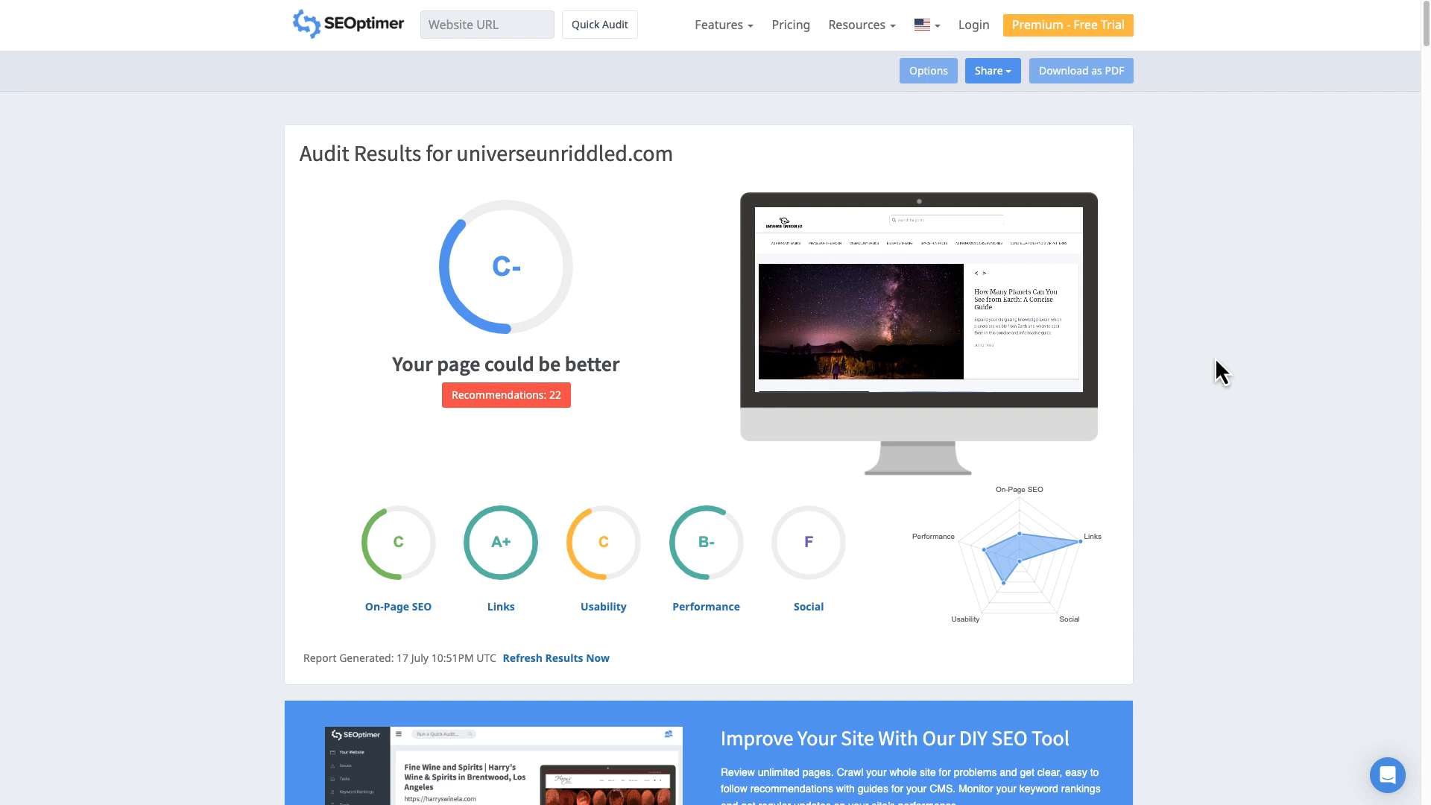
mouse_move(1275, 332)
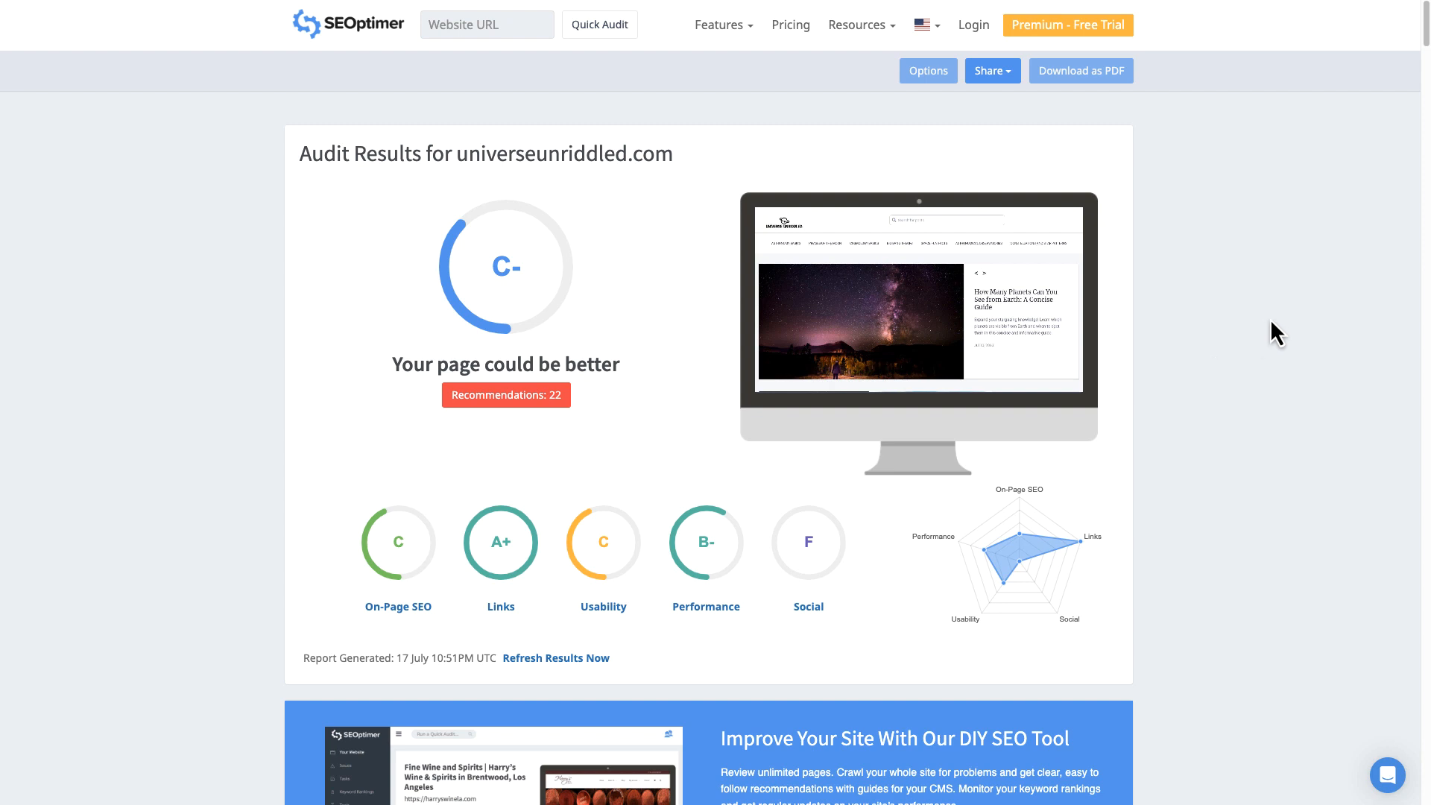
mouse_move(378, 620)
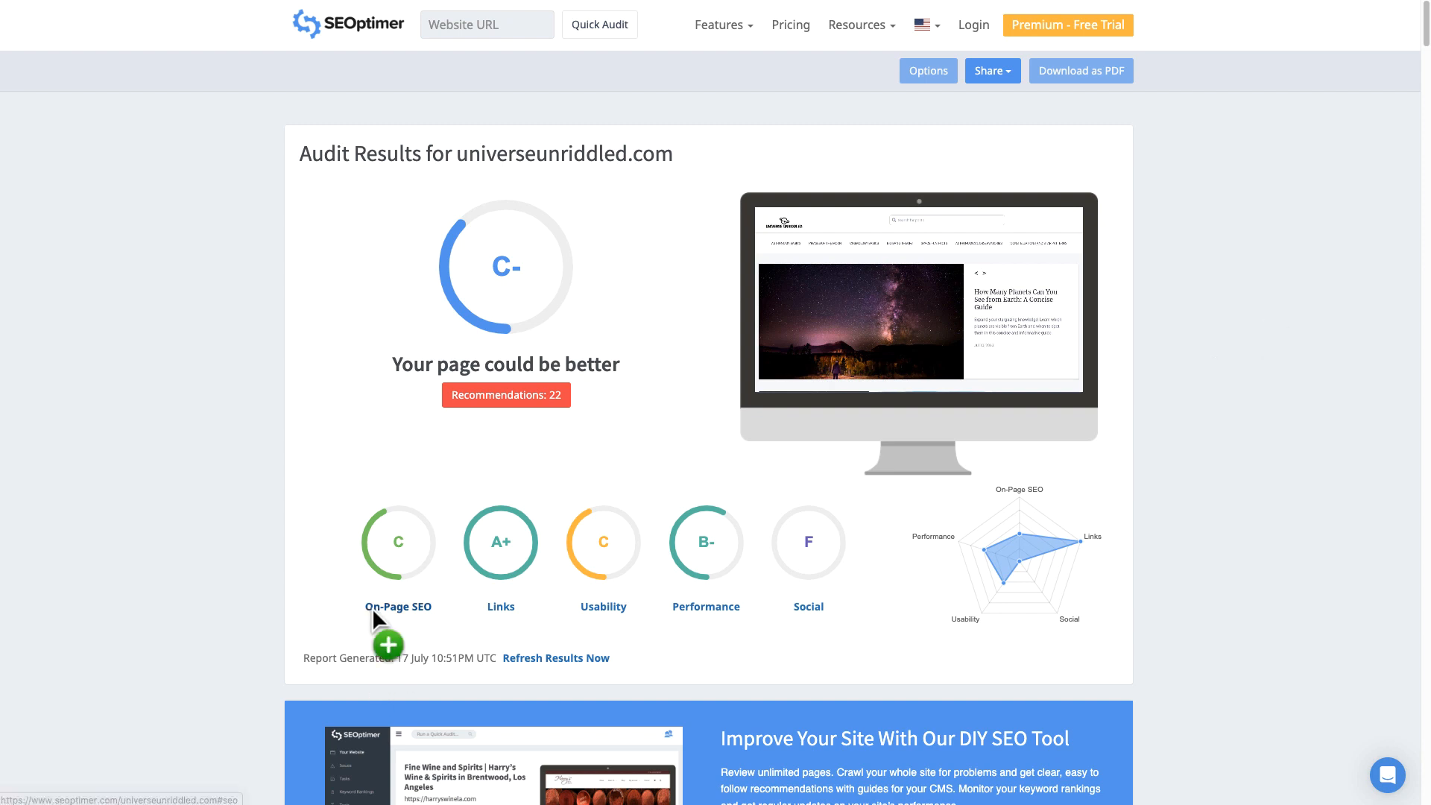
mouse_move(603, 625)
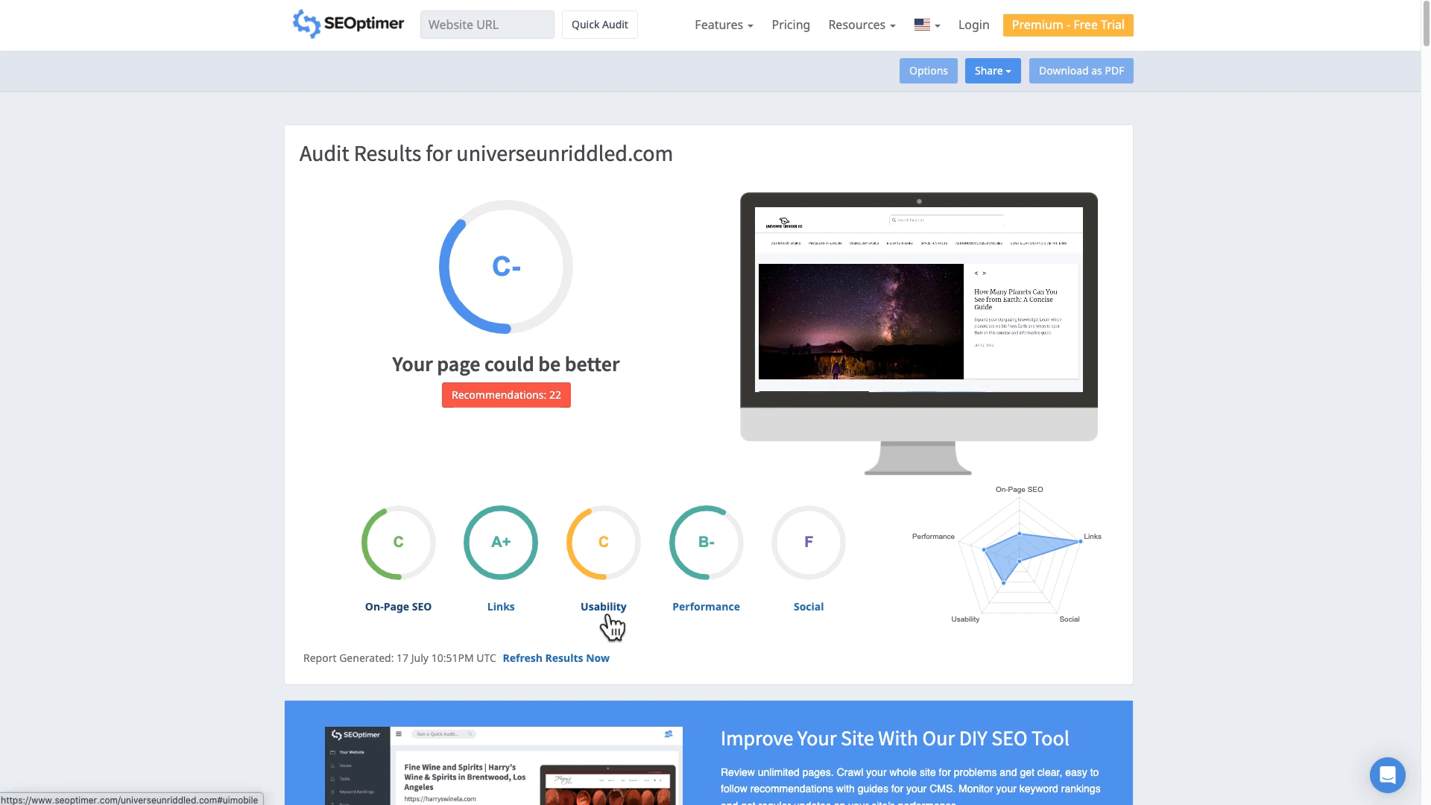
mouse_move(814, 635)
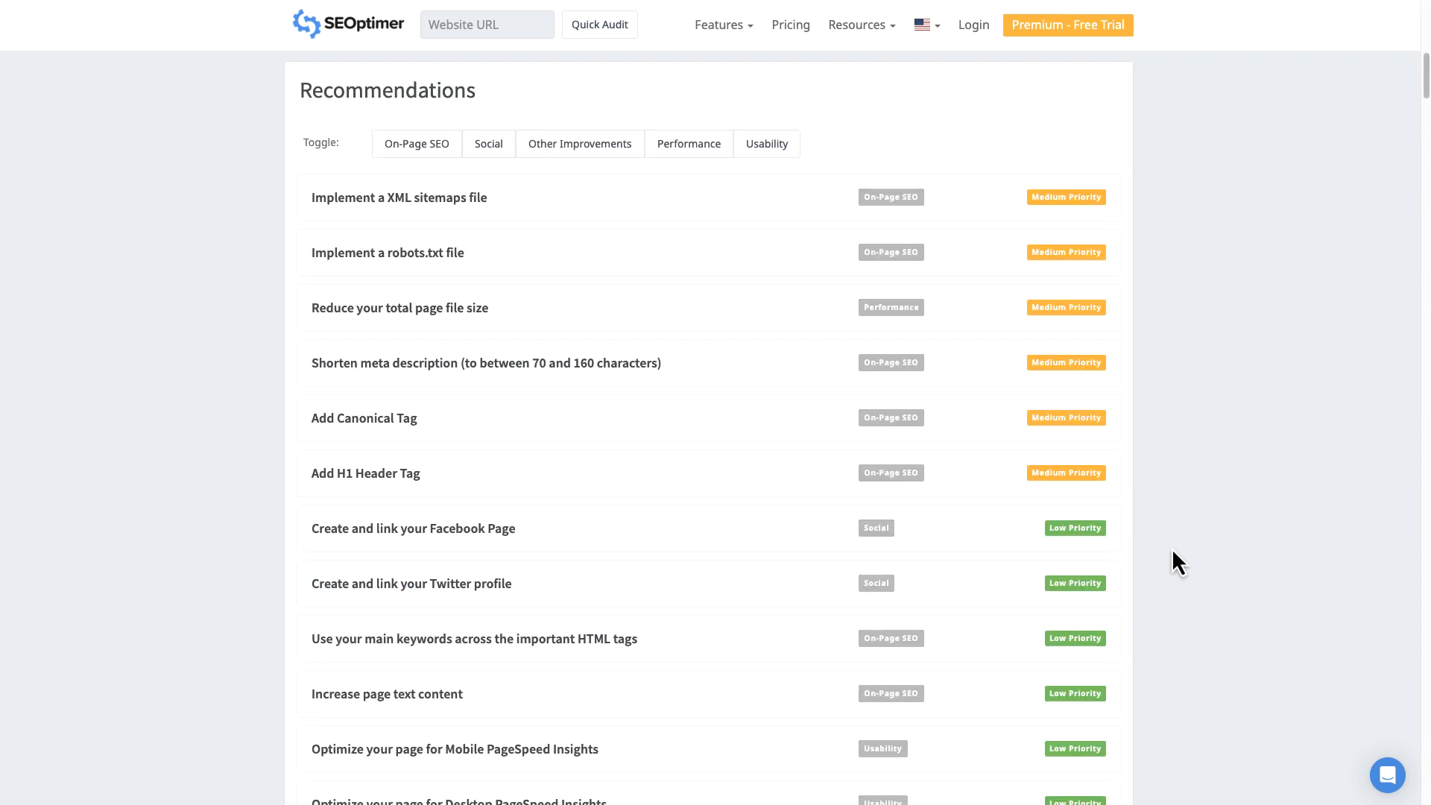
mouse_move(1196, 524)
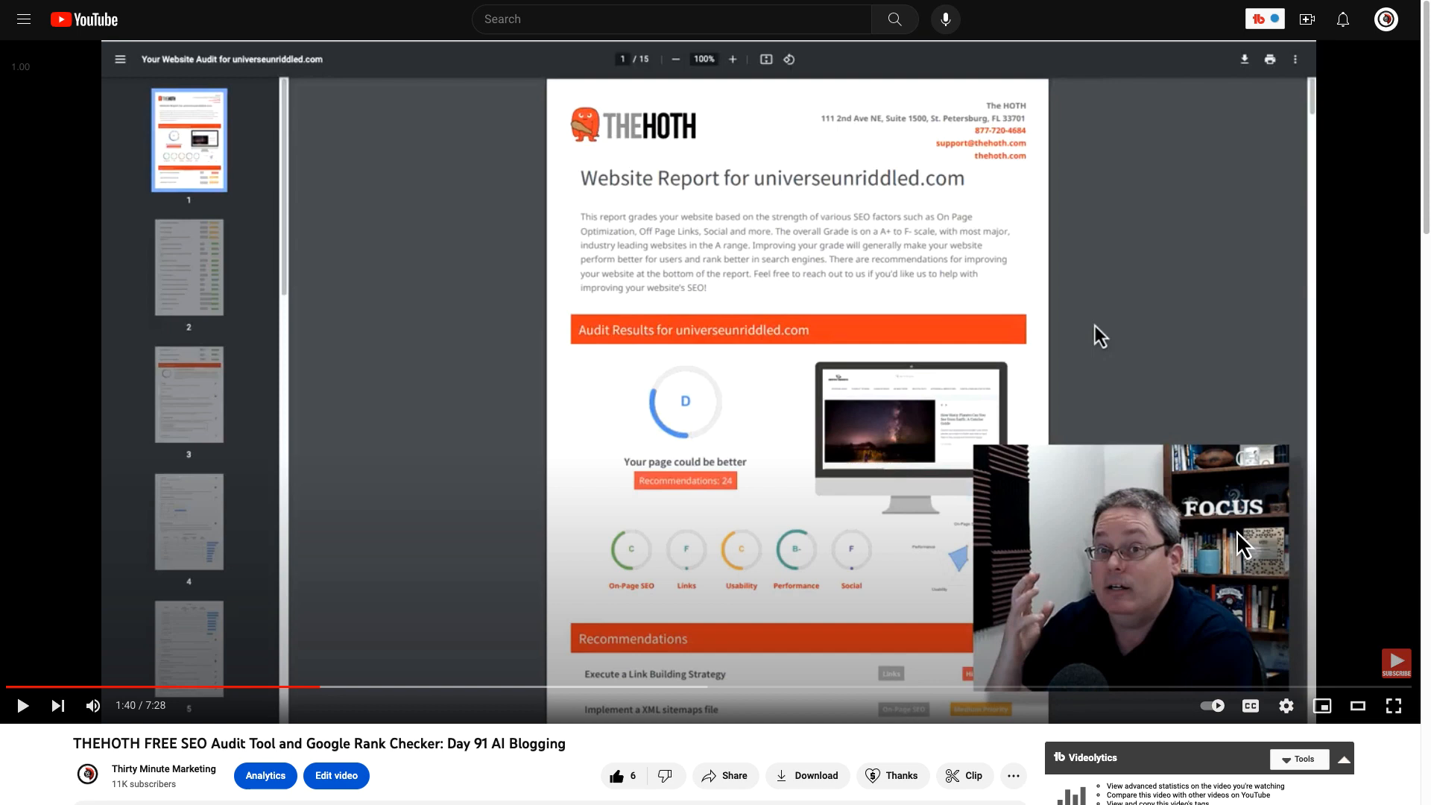
mouse_move(1106, 663)
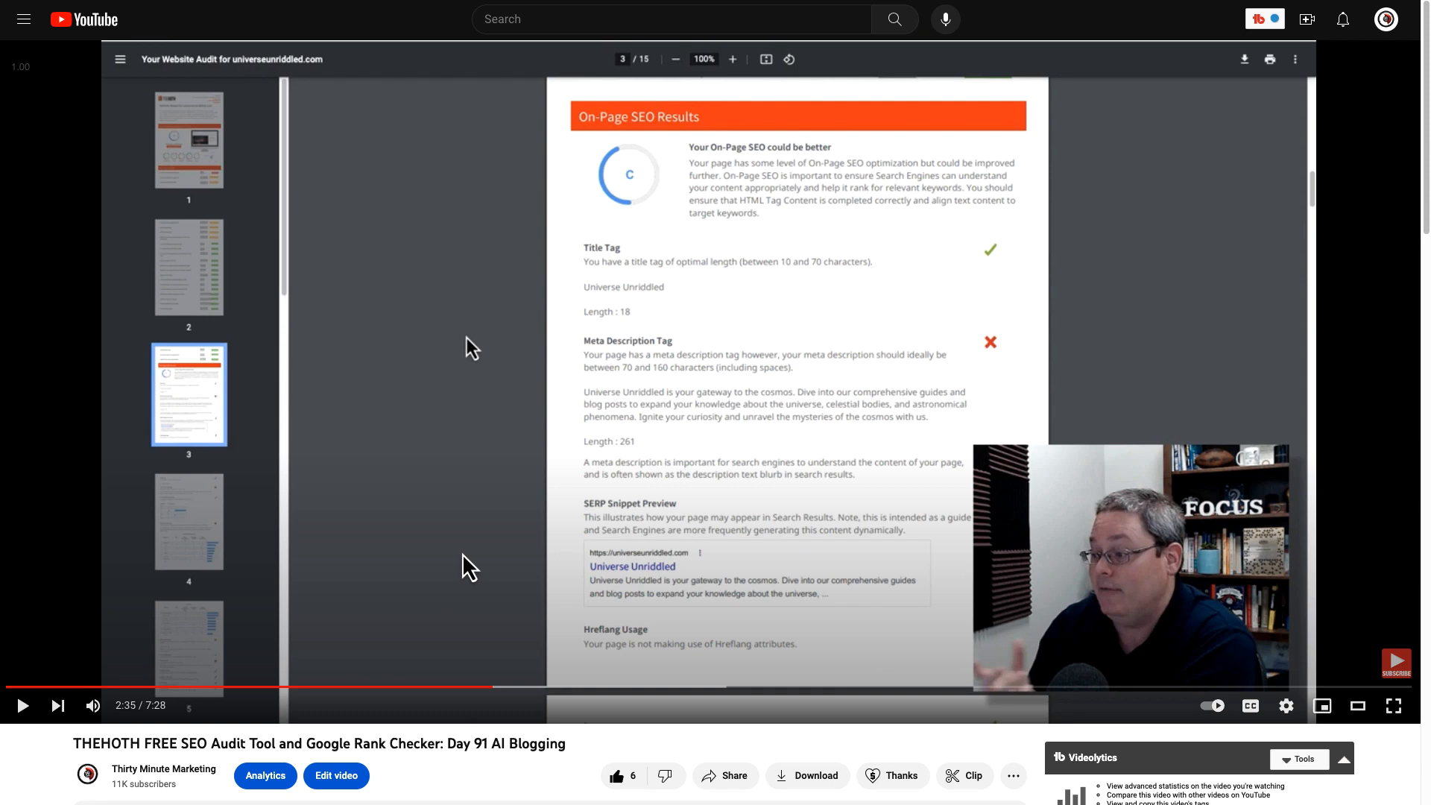
mouse_move(727, 259)
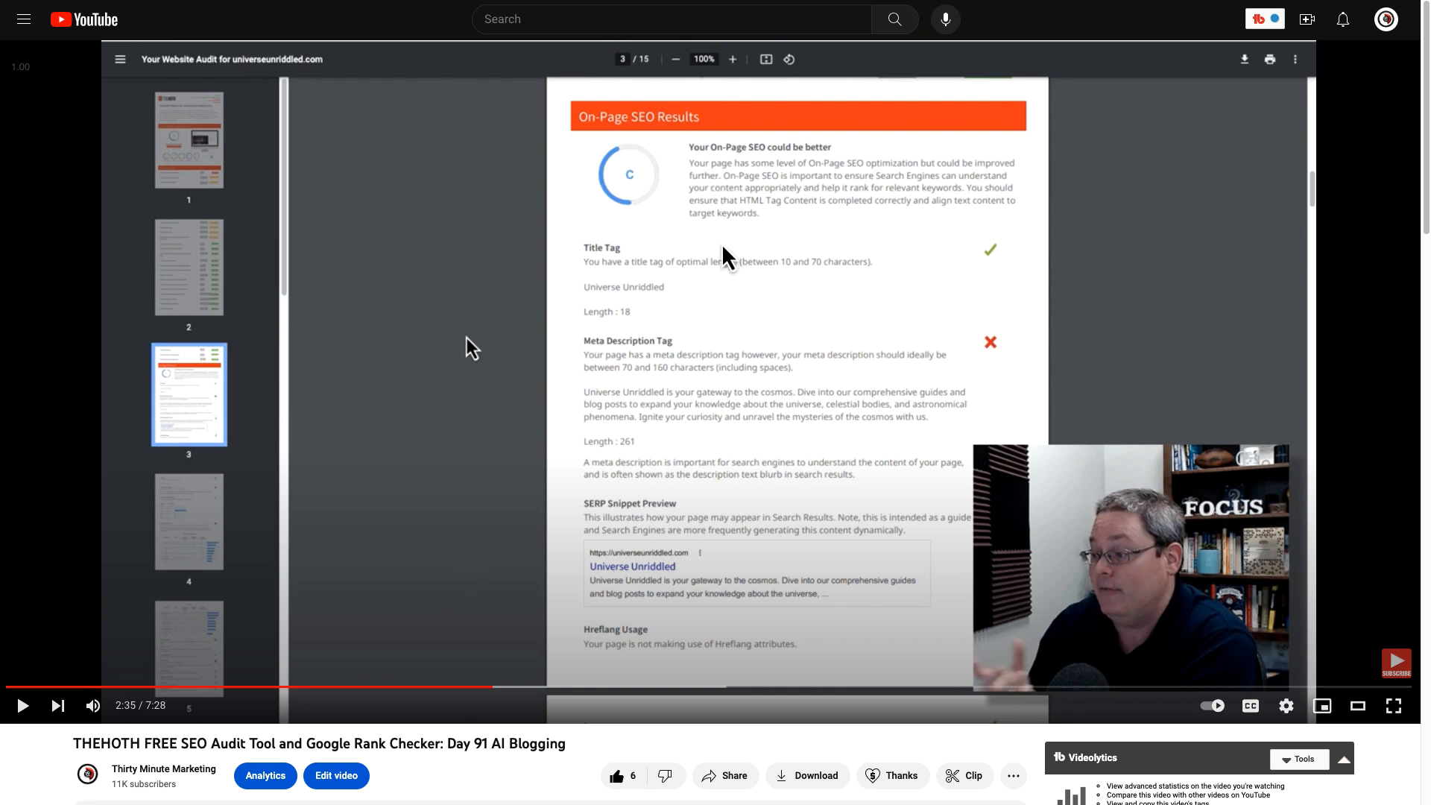
mouse_move(733, 321)
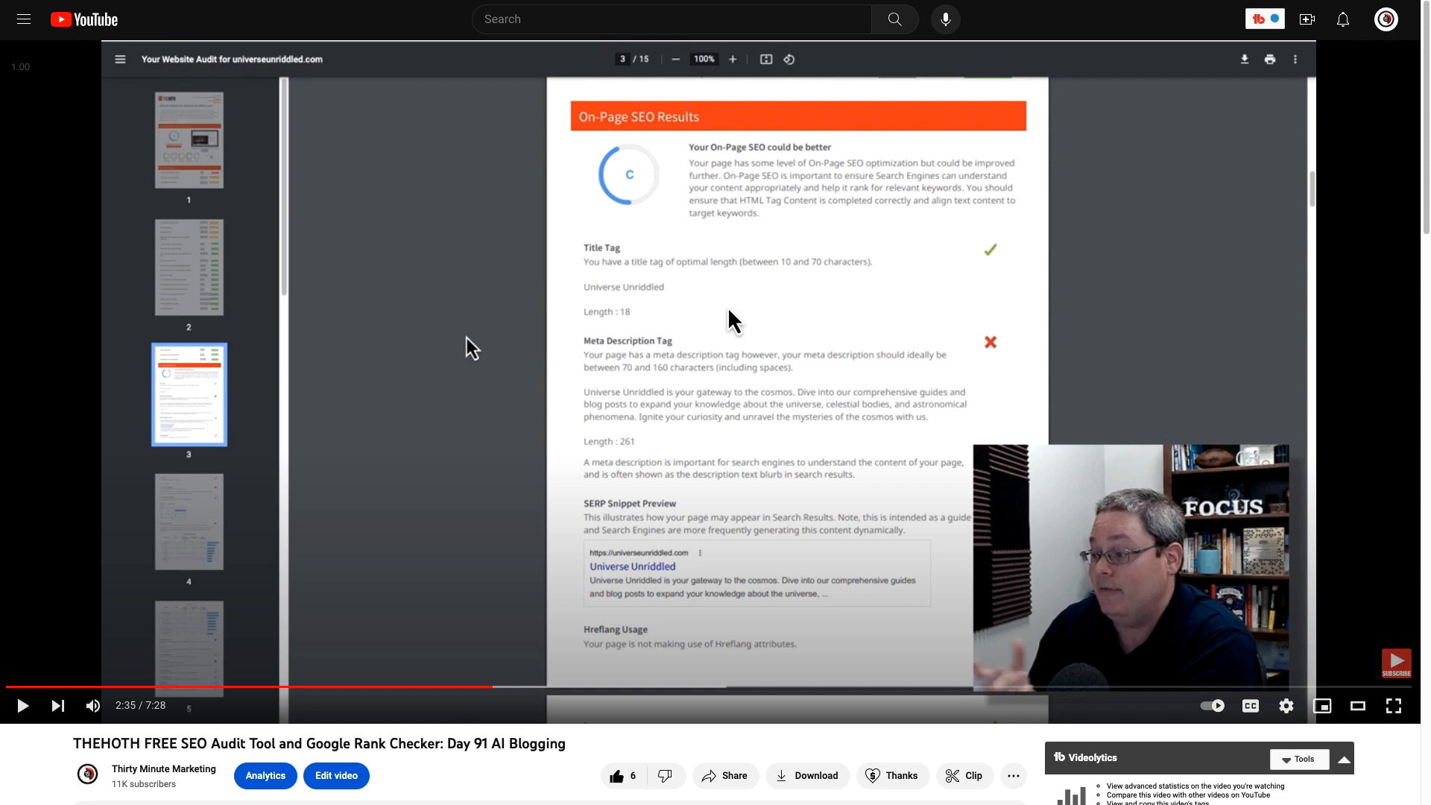
mouse_move(763, 351)
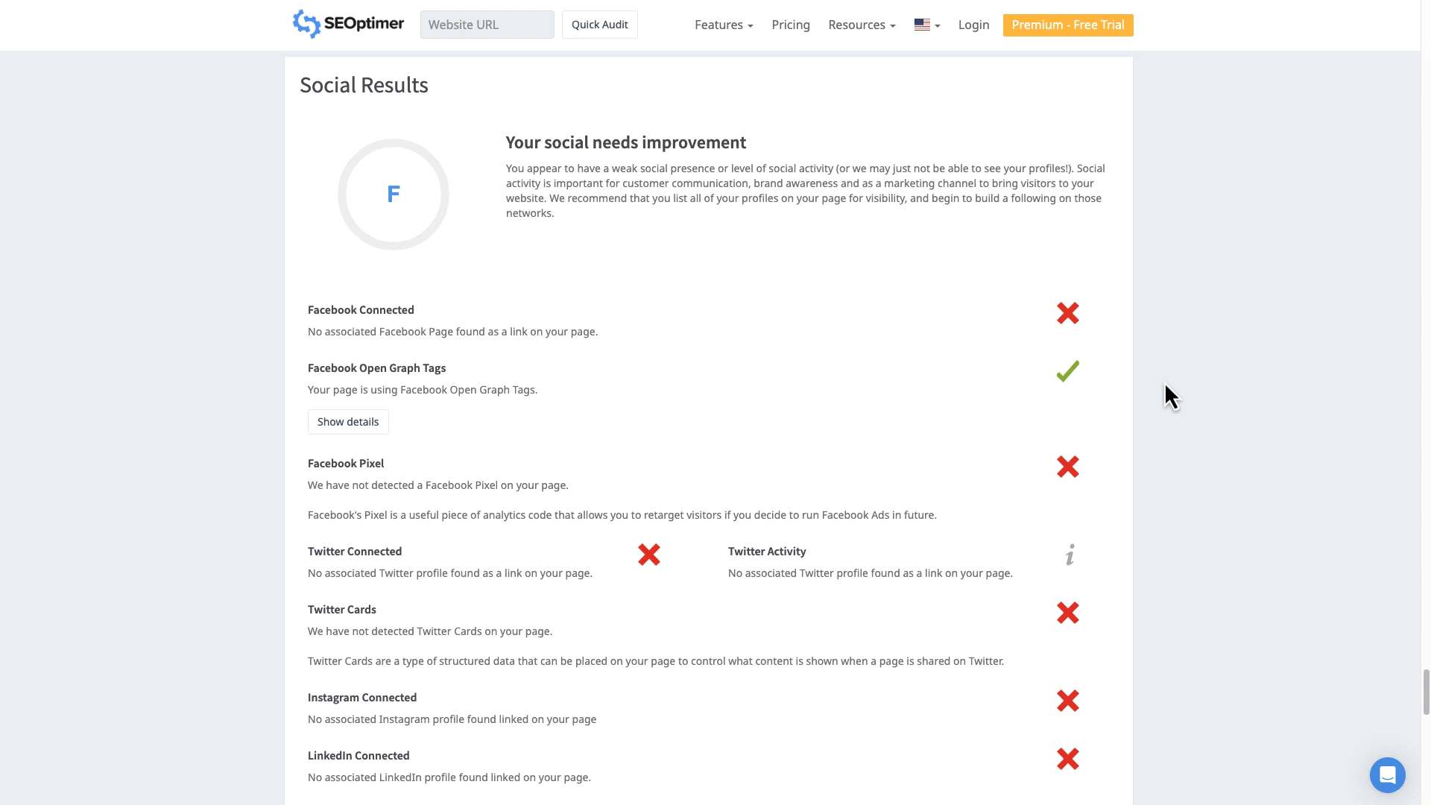
mouse_move(464, 389)
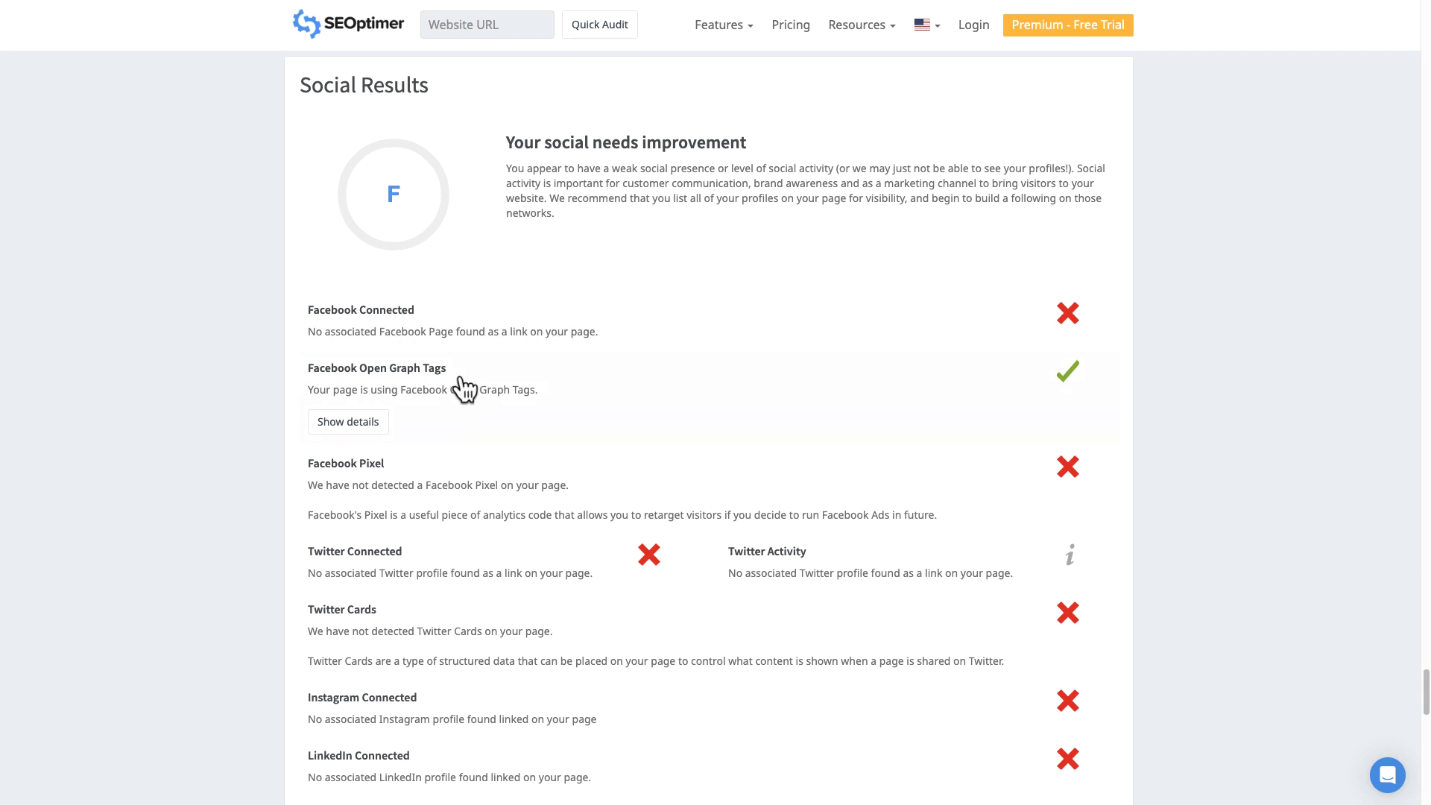
mouse_move(431, 407)
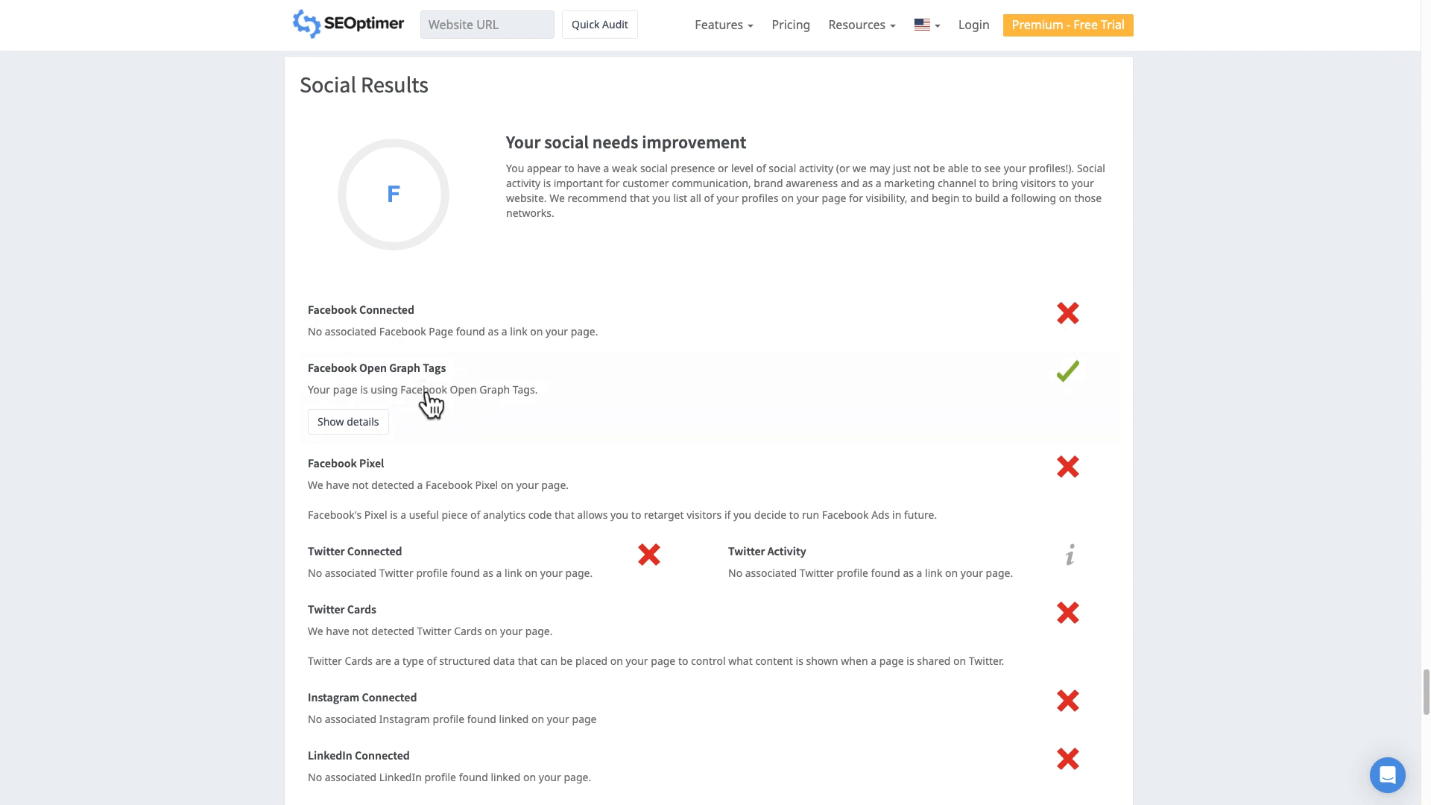
mouse_move(491, 407)
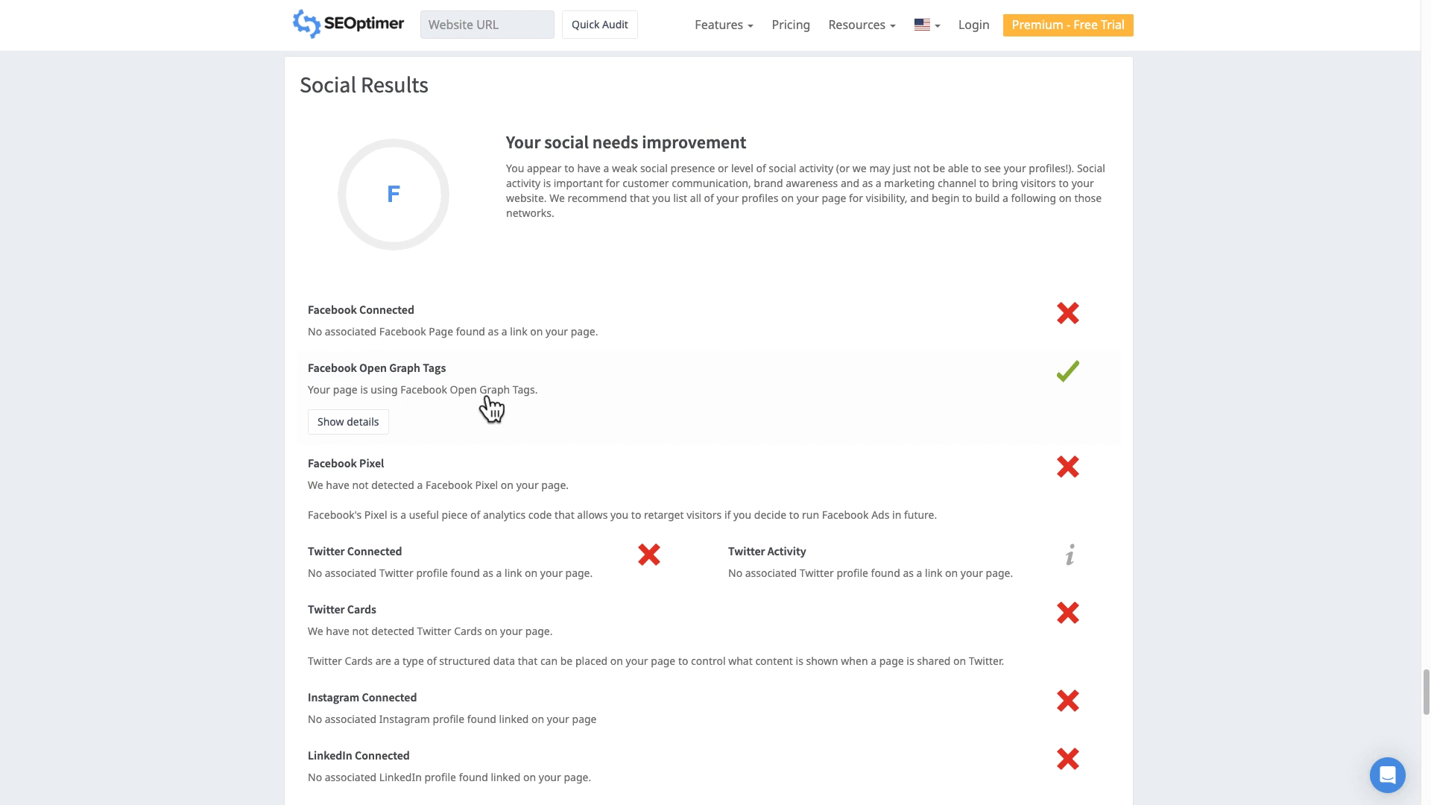
mouse_move(536, 409)
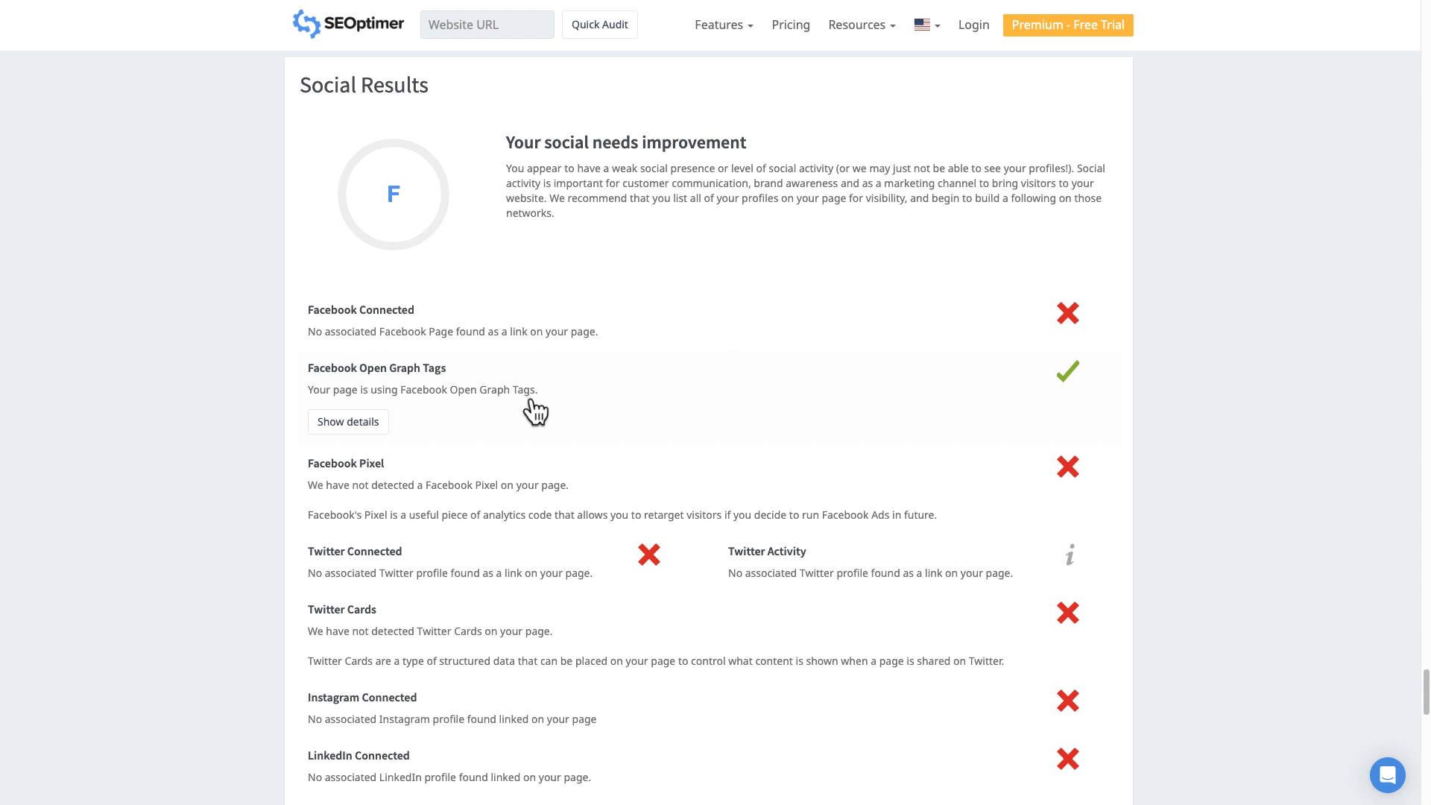
mouse_move(536, 474)
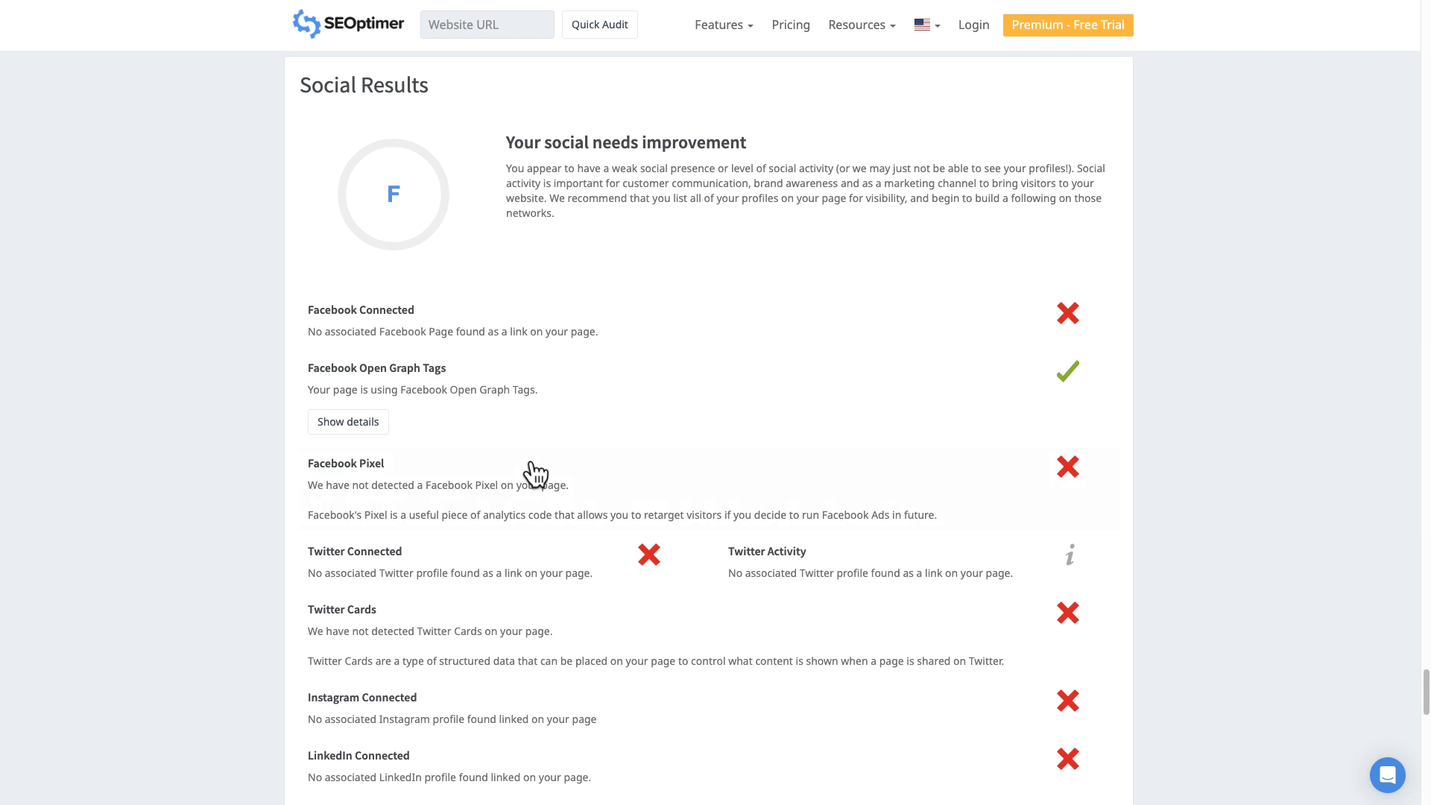
mouse_move(433, 707)
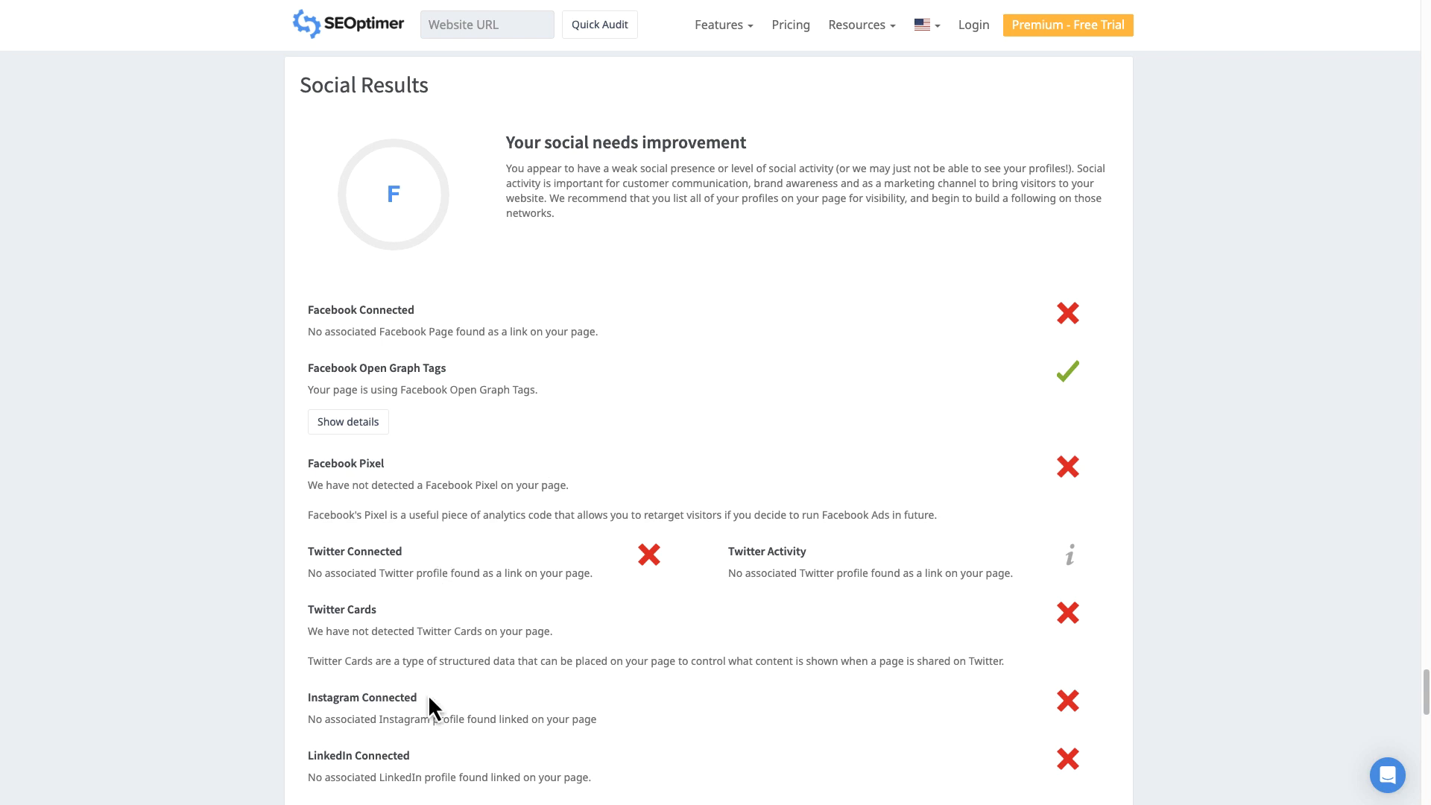
mouse_move(435, 719)
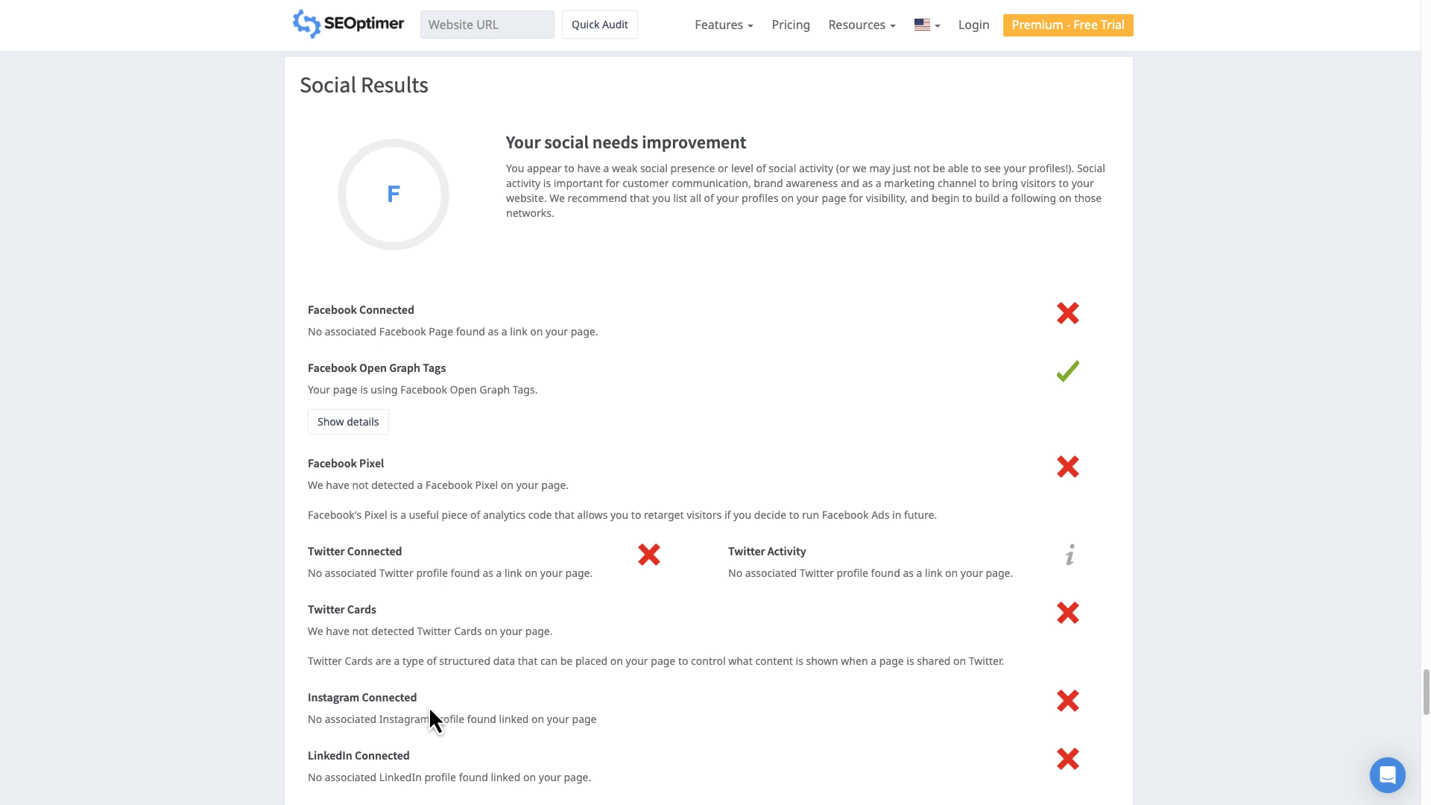